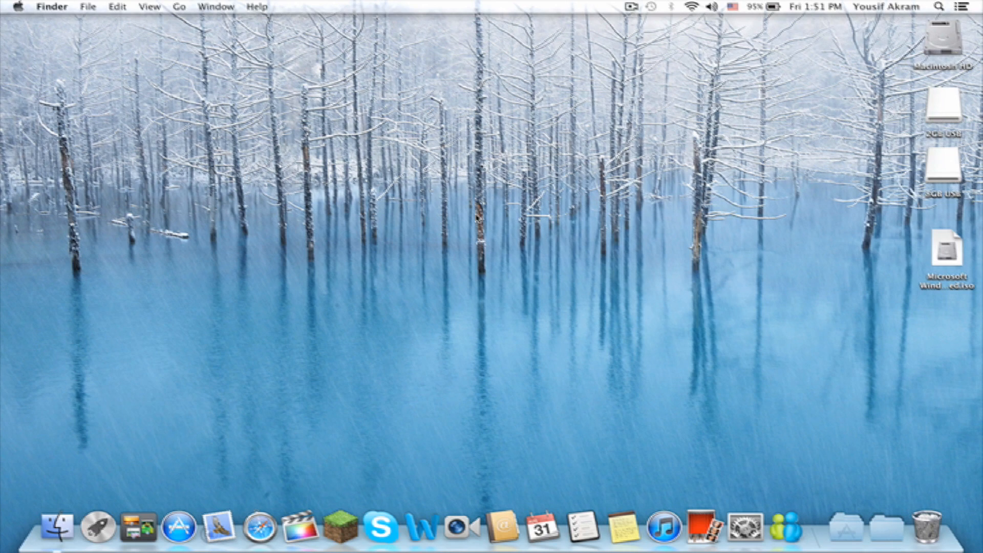
# - Launch Boot Camp Assistant from Launchpad and reach the task list with all three tasks checked
pyautogui.click(98, 526)
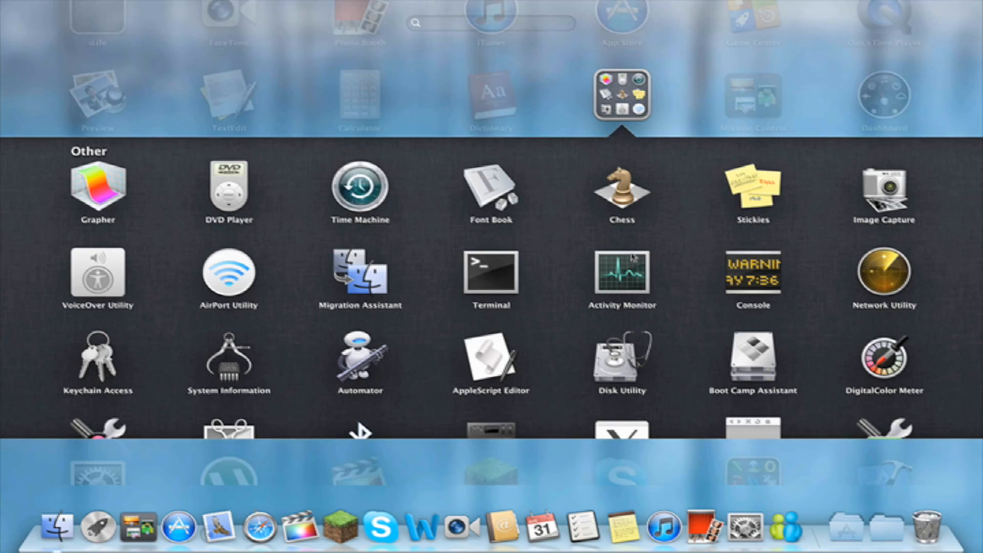
pyautogui.click(752, 360)
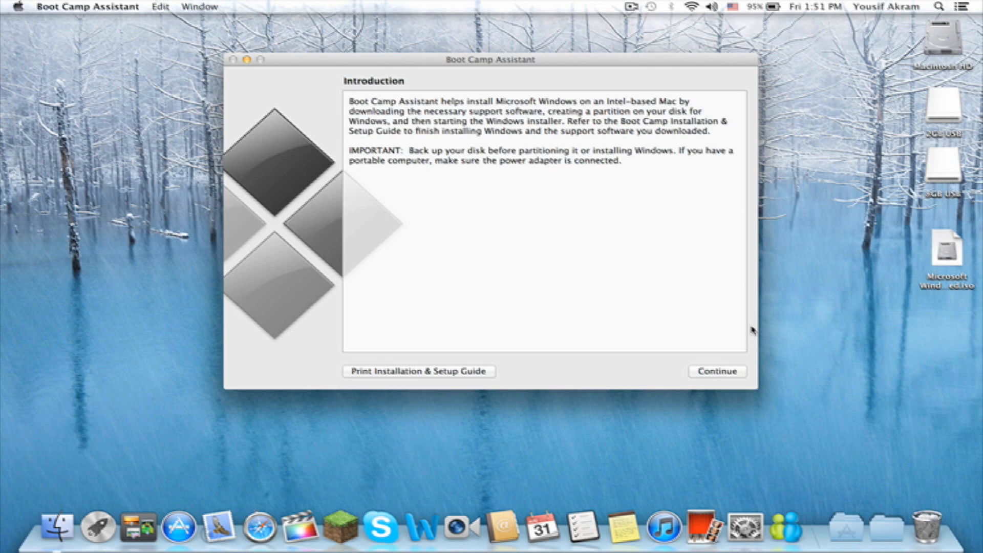
pyautogui.click(716, 371)
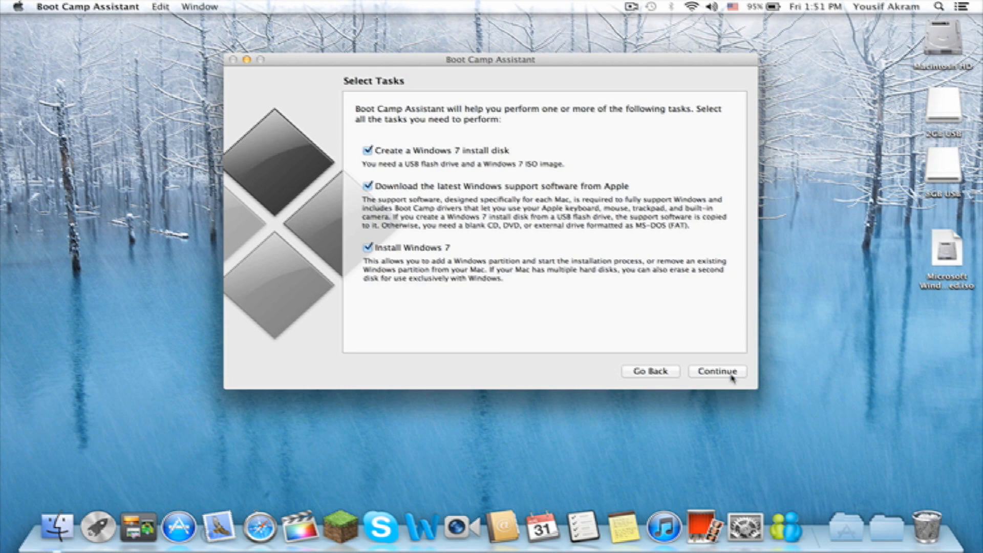
pyautogui.moveTo(387, 152)
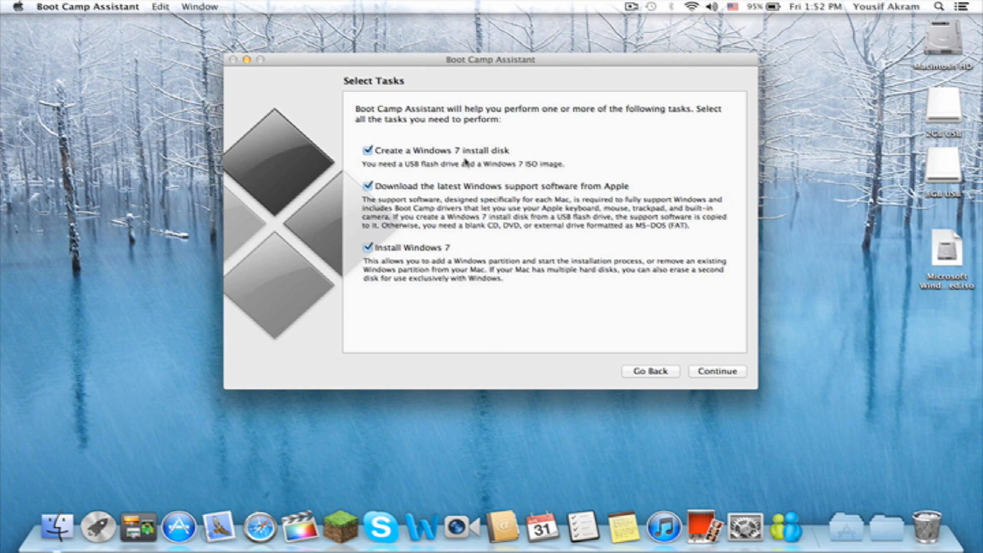
pyautogui.moveTo(568, 187)
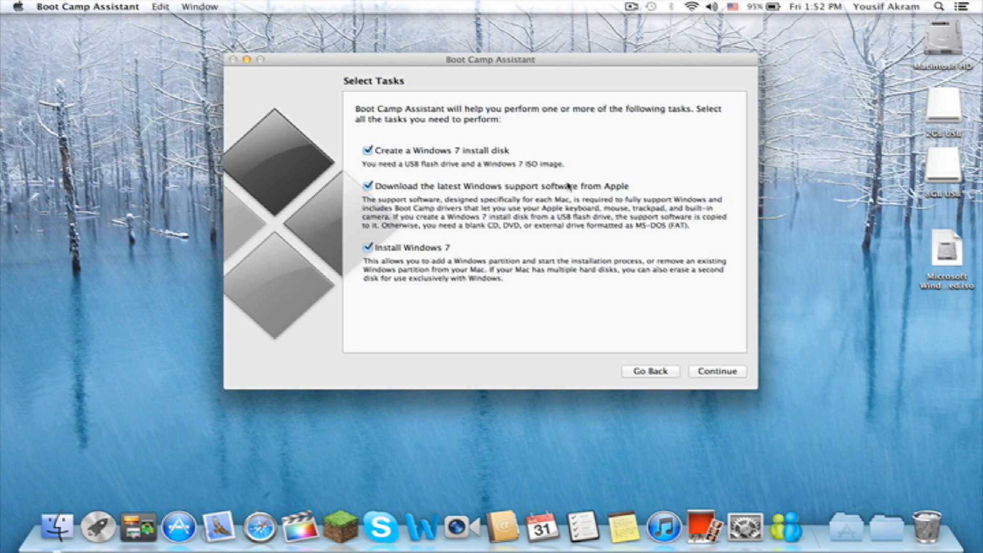
pyautogui.moveTo(608, 265)
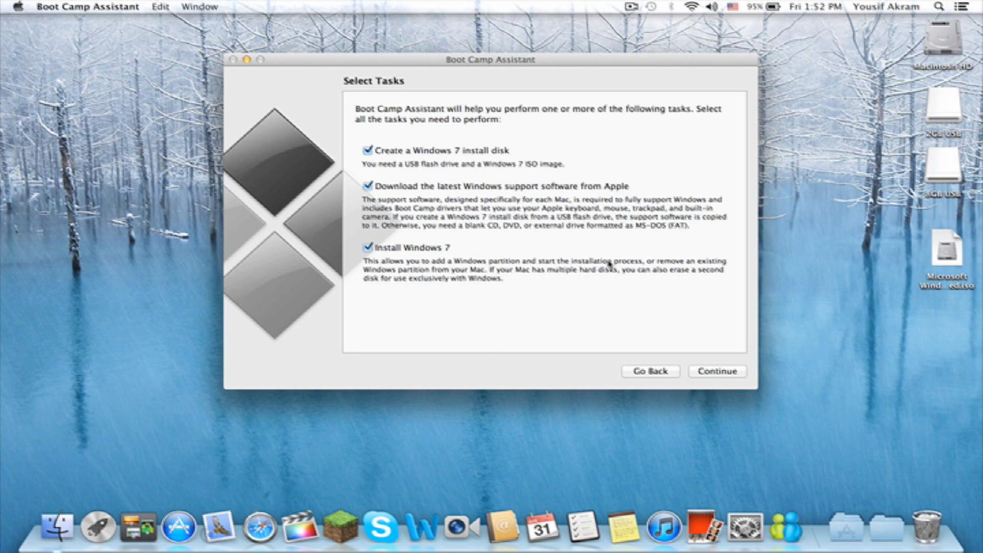
# - Select the Windows 7 ISO on the Desktop as the source image
pyautogui.click(717, 371)
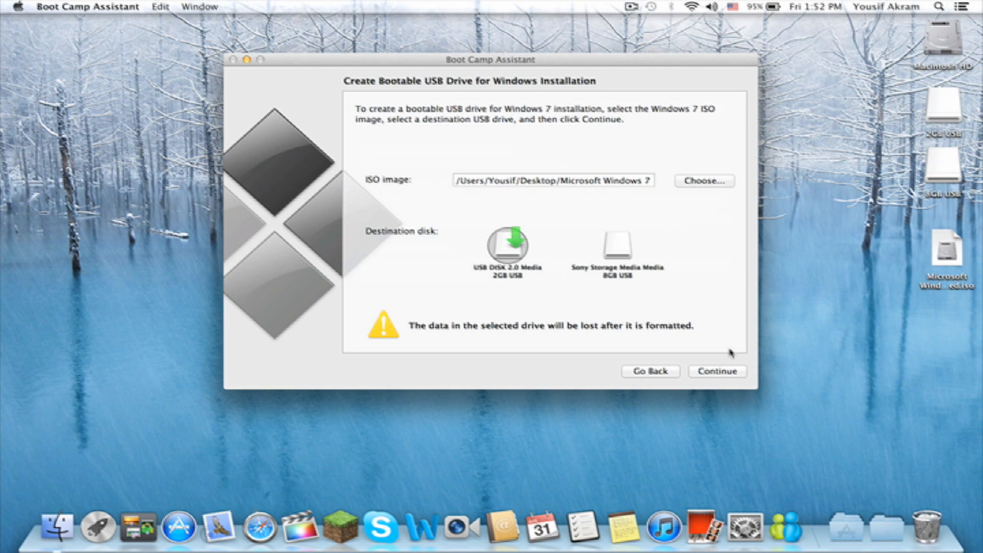
pyautogui.click(703, 181)
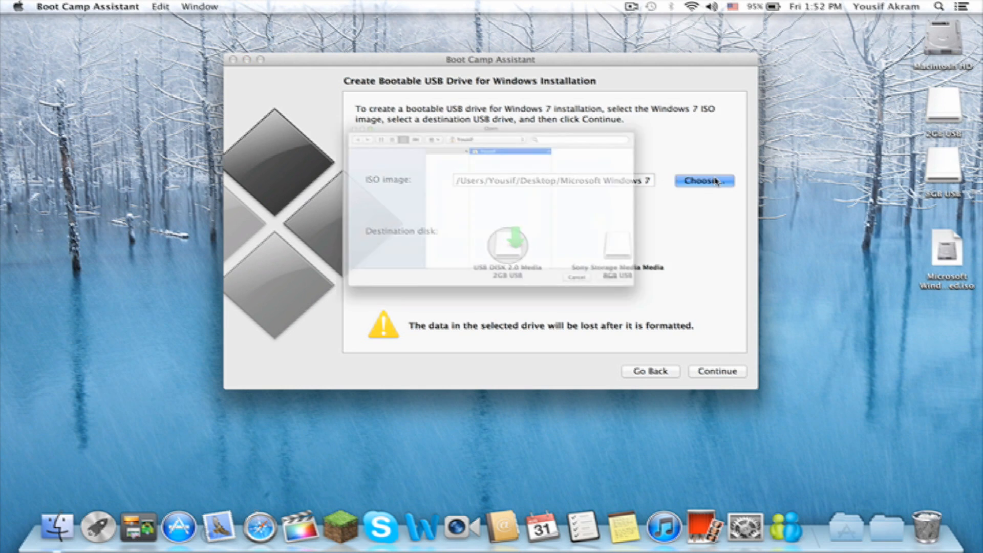
pyautogui.click(704, 181)
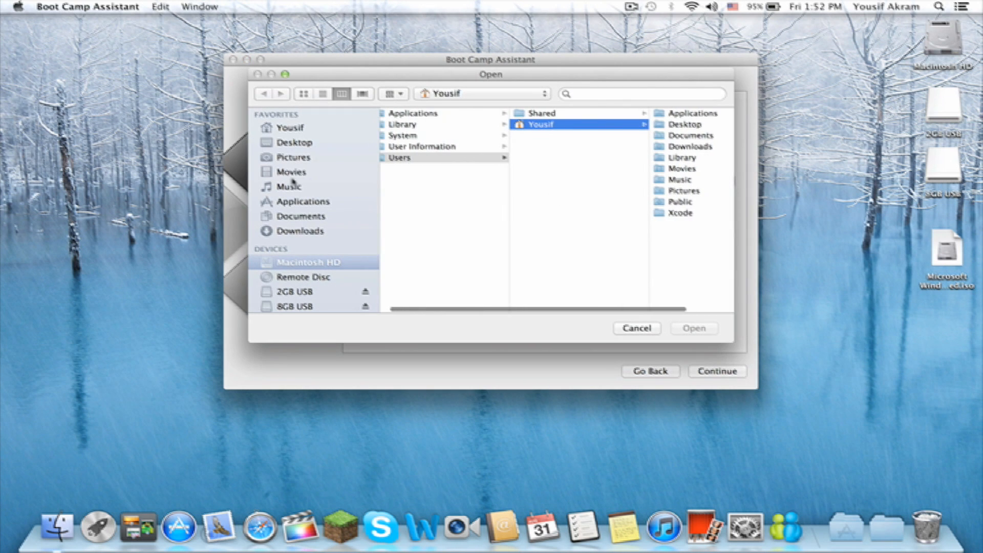
pyautogui.click(295, 142)
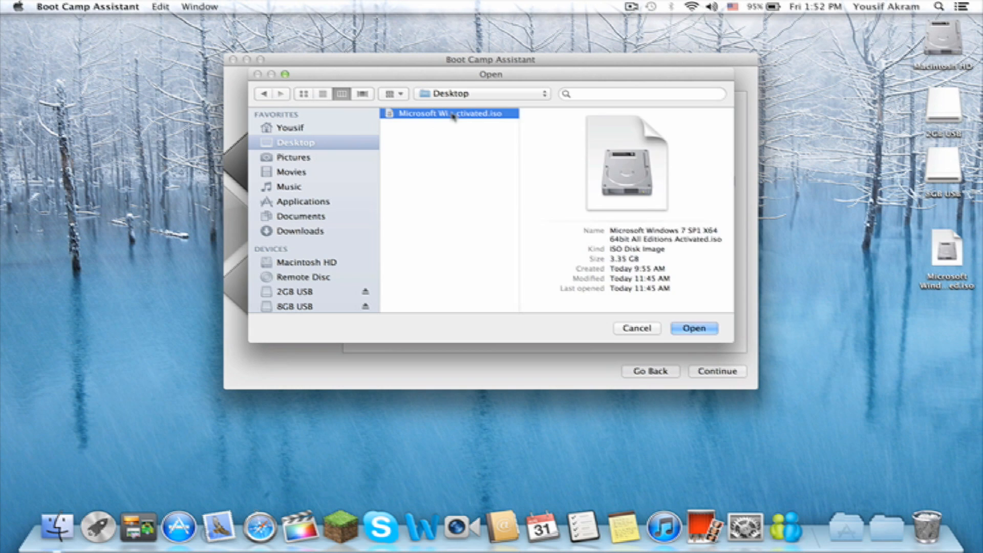
pyautogui.click(694, 328)
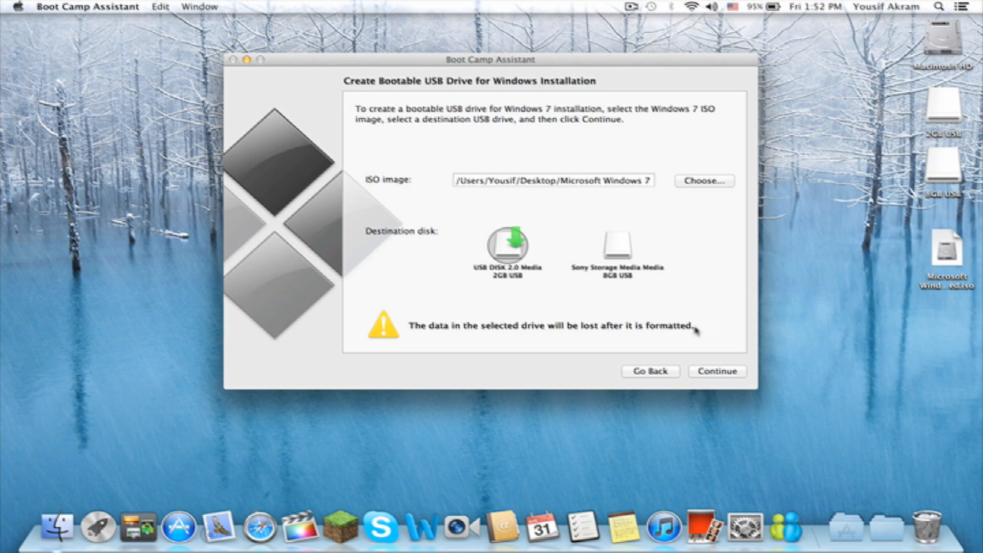
# - Choose the 8GB USB drive as destination and accept erasing it
pyautogui.click(615, 246)
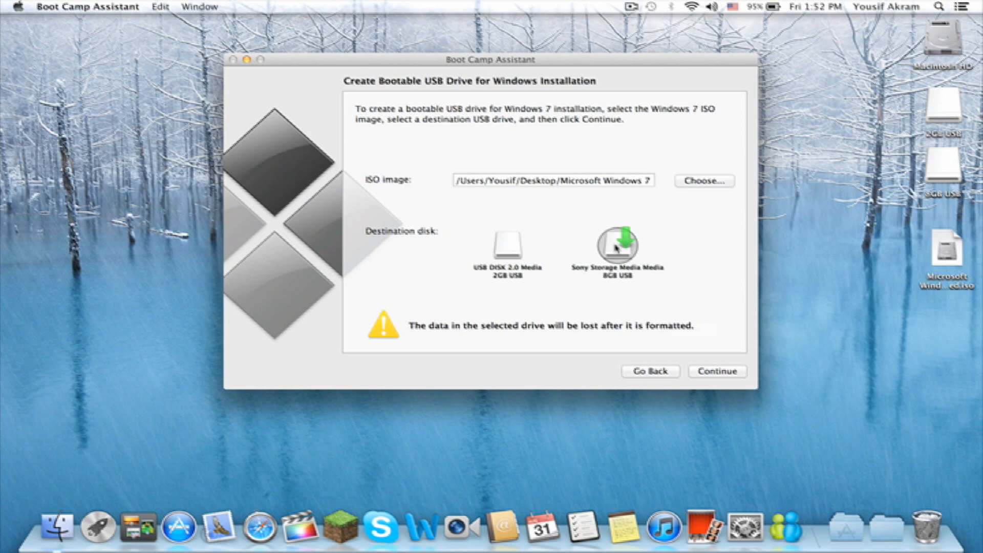
pyautogui.moveTo(702, 342)
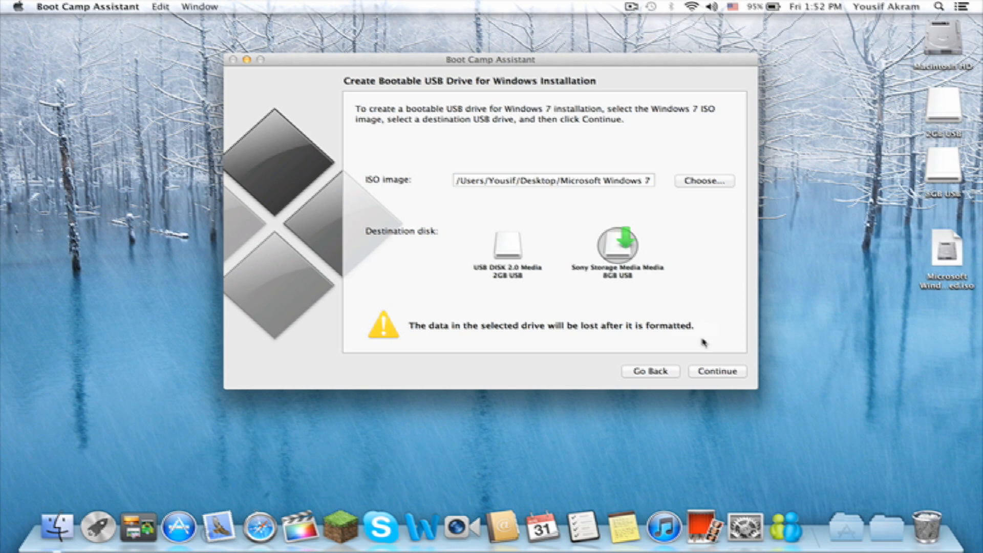
pyautogui.click(717, 371)
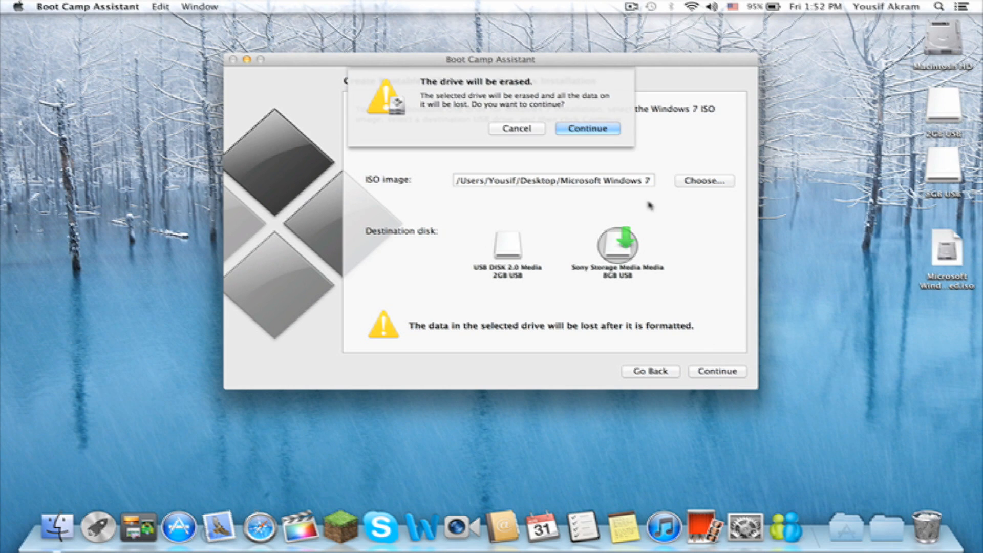
pyautogui.click(586, 128)
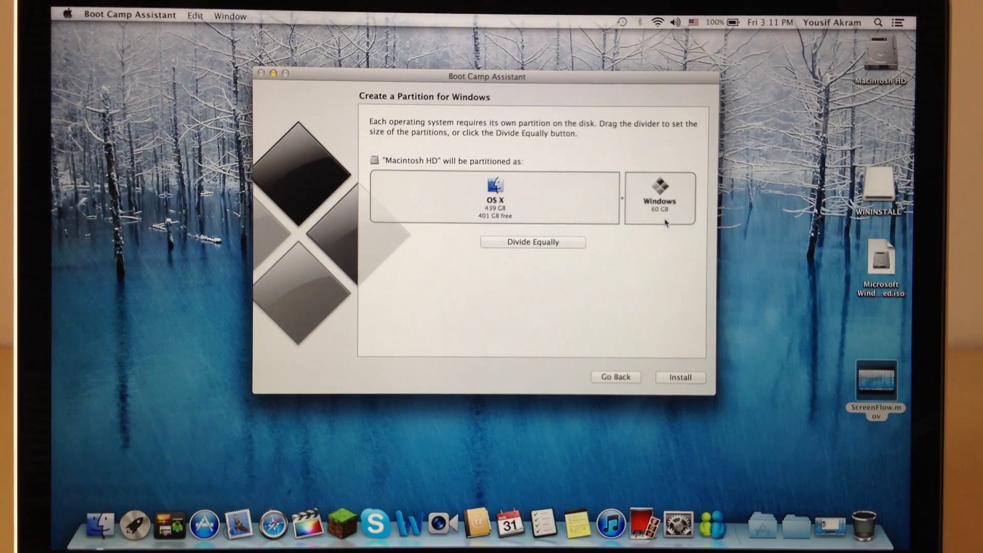
pyautogui.moveTo(690, 374)
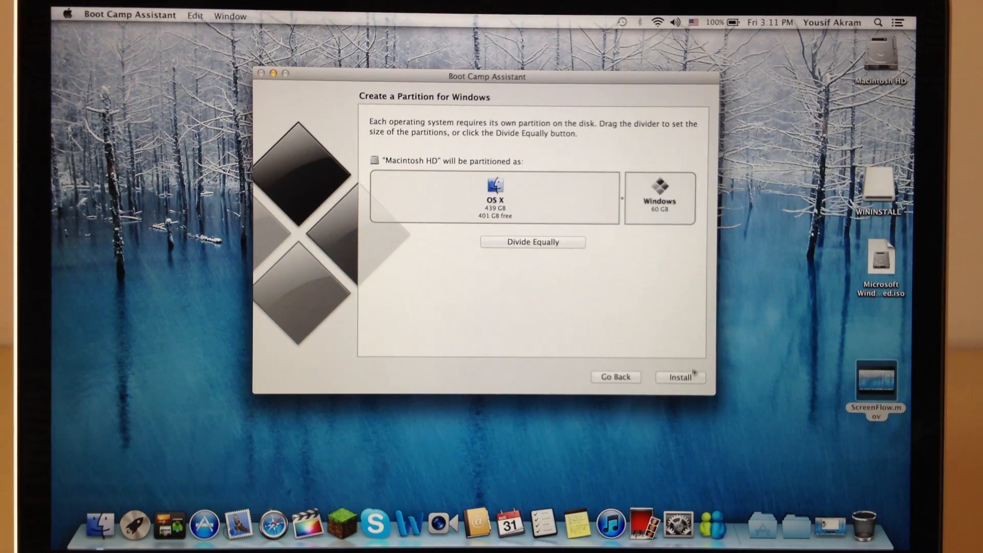
# - Install to partition Macintosh HD into 439 GB OS X and 60 GB Windows
pyautogui.click(681, 376)
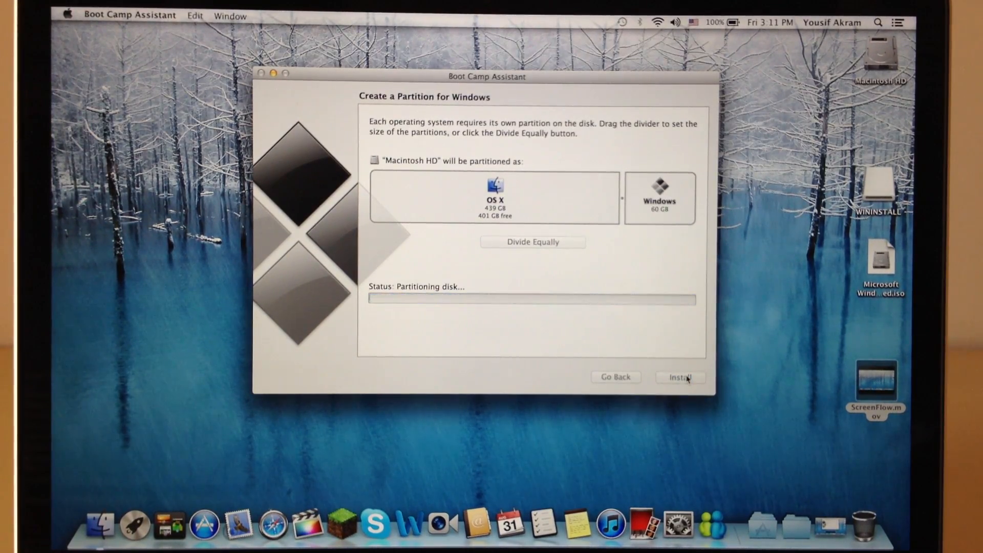